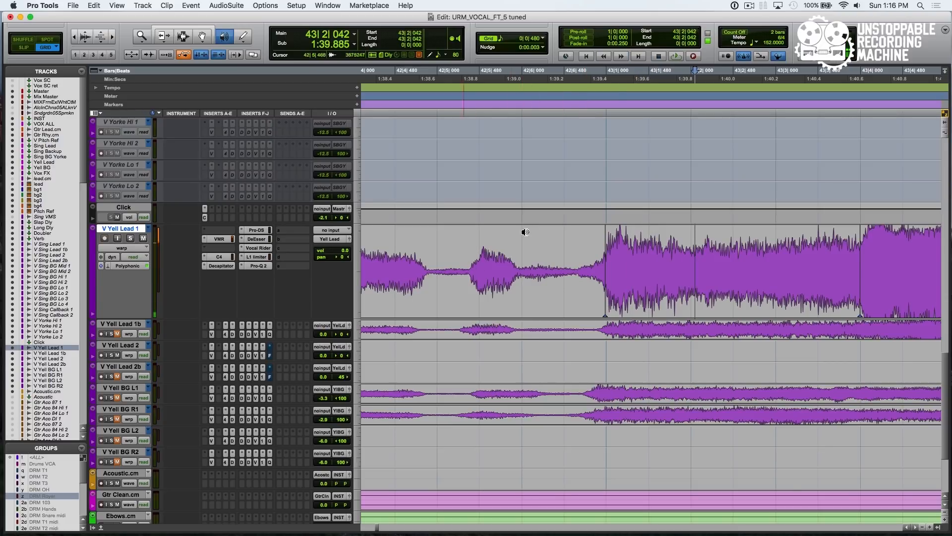
Switch to the Selector tool to place the edit cursor at V Yell Lead 1's vowel onset
key(F6)
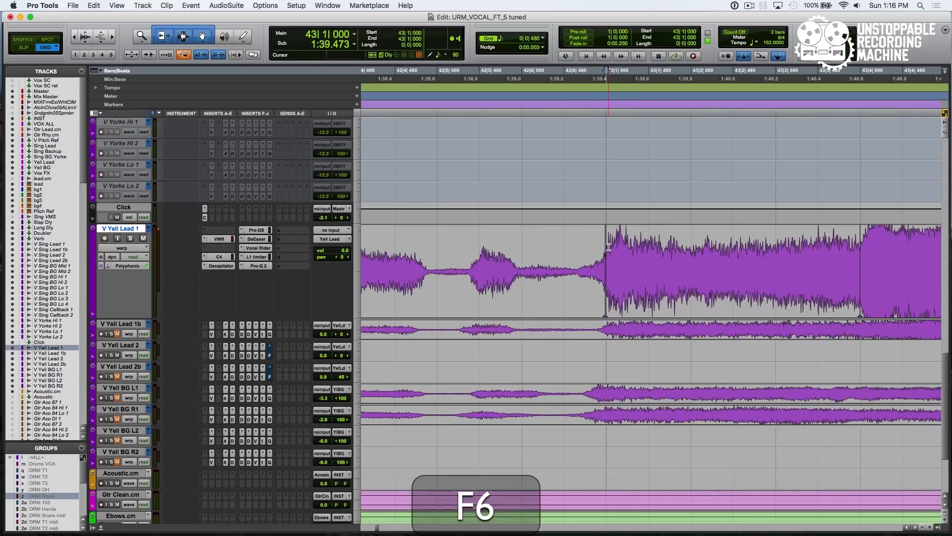